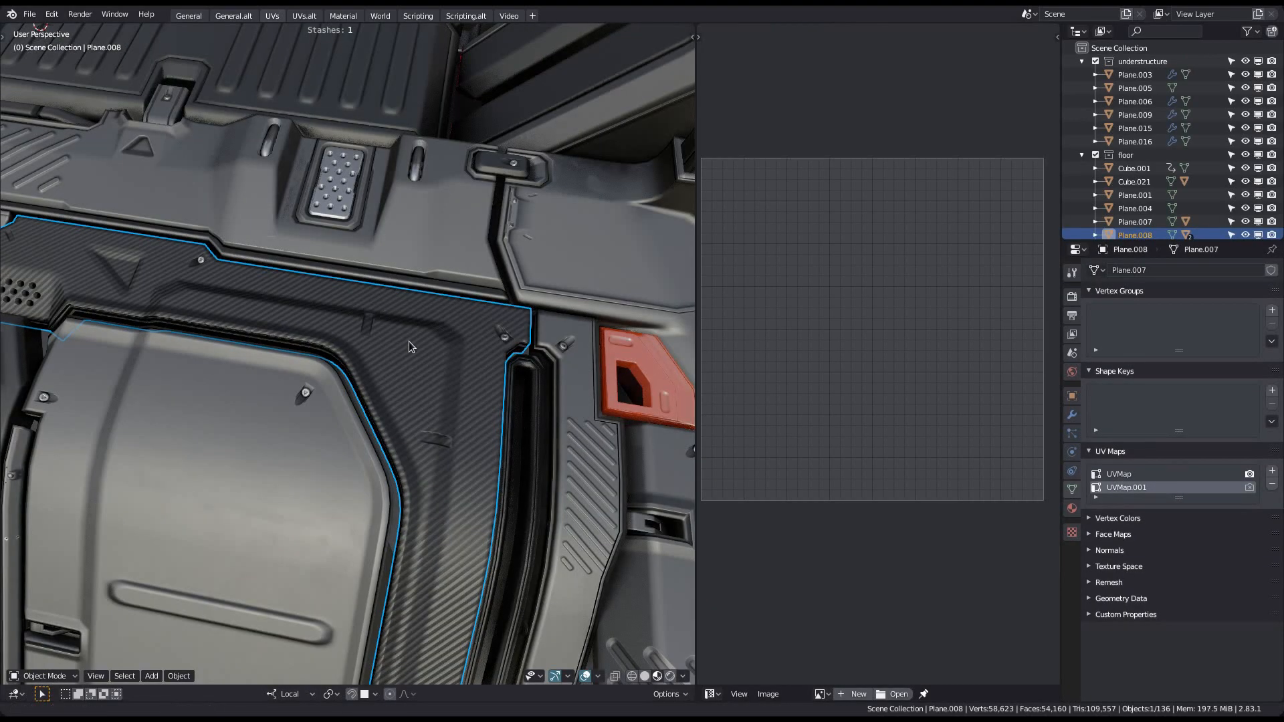
Step: Edit Plane.008 and view the knurling material's Tiling Normal group mixed into the normal map
key("Tab")
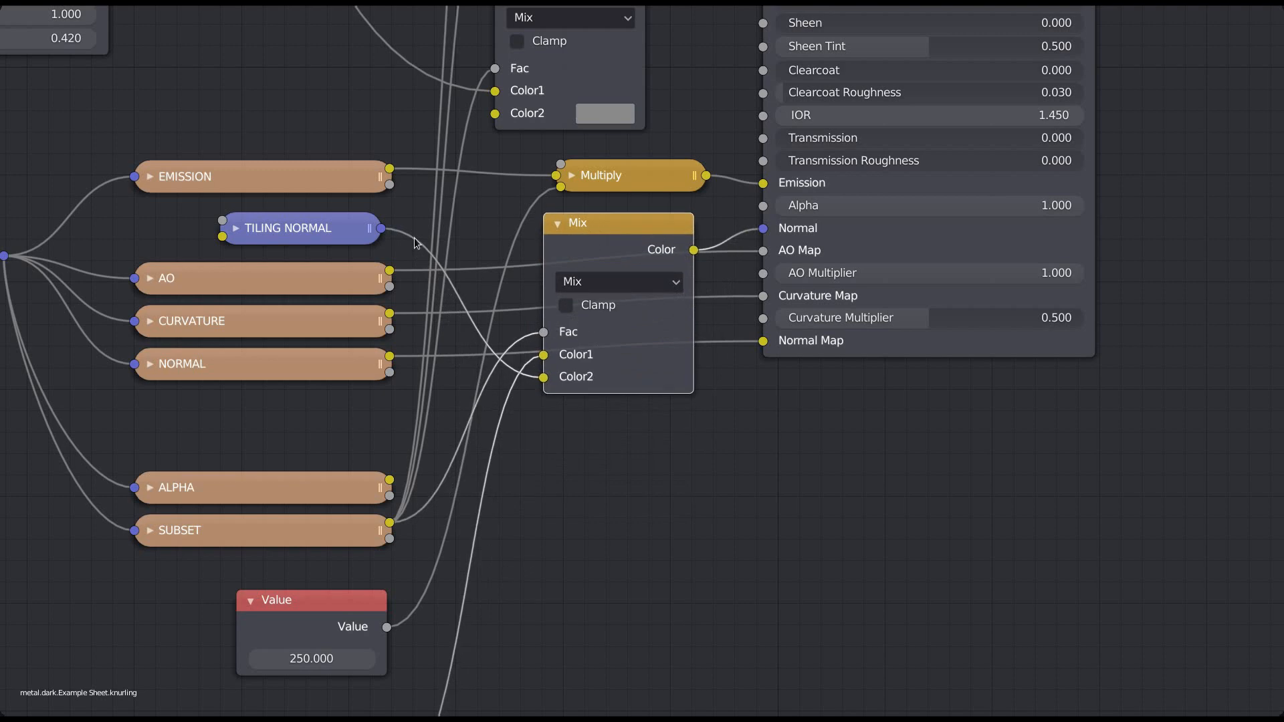
mouse_move(379, 496)
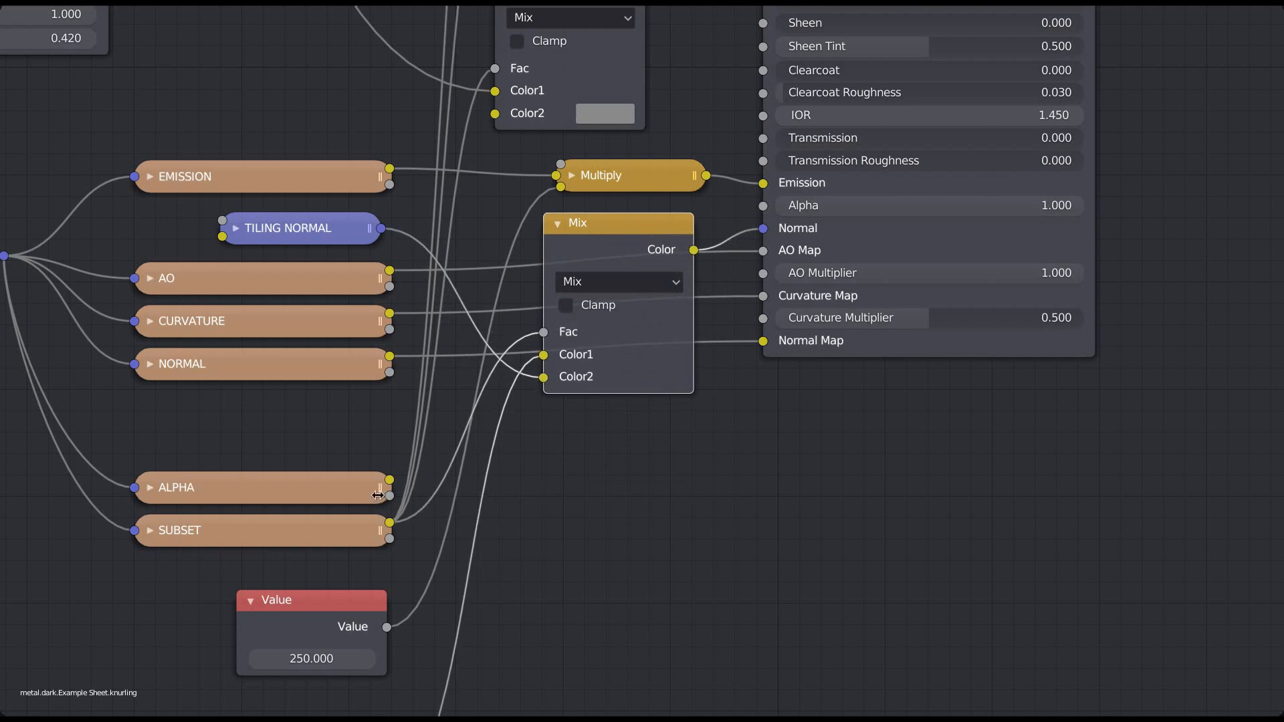
left_click(557, 223)
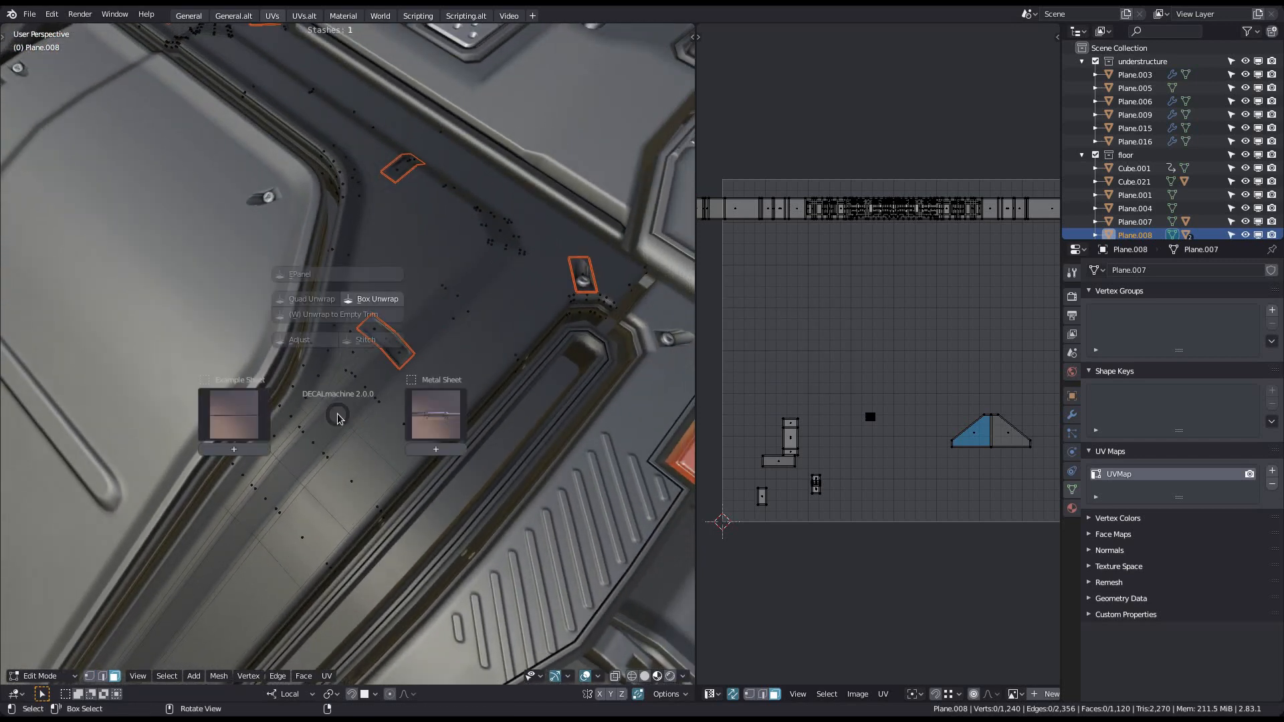
Step: Bring up DECALmachine's trim unwrap menu on Plane.008, offering Example Sheet and Metal Sheet
left_click(376, 298)
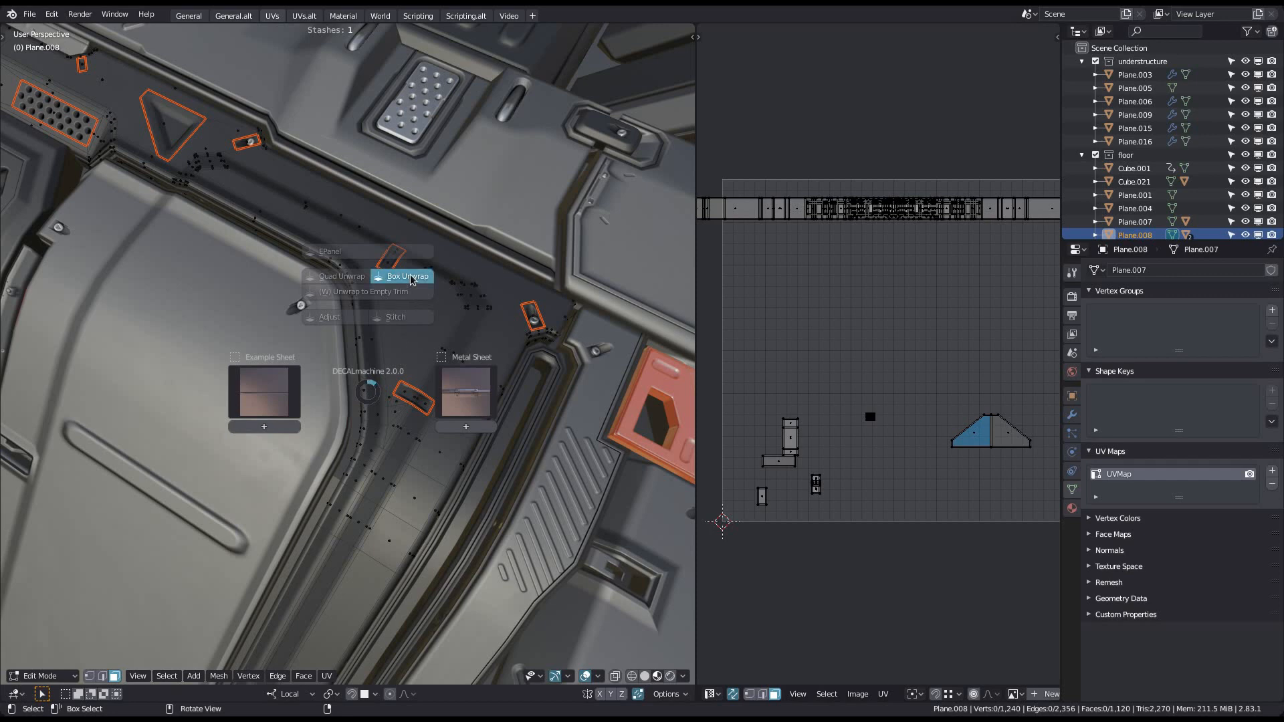
Step: Box unwrap the selected floor faces into a second UV map, UVMap.001
left_click(406, 276)
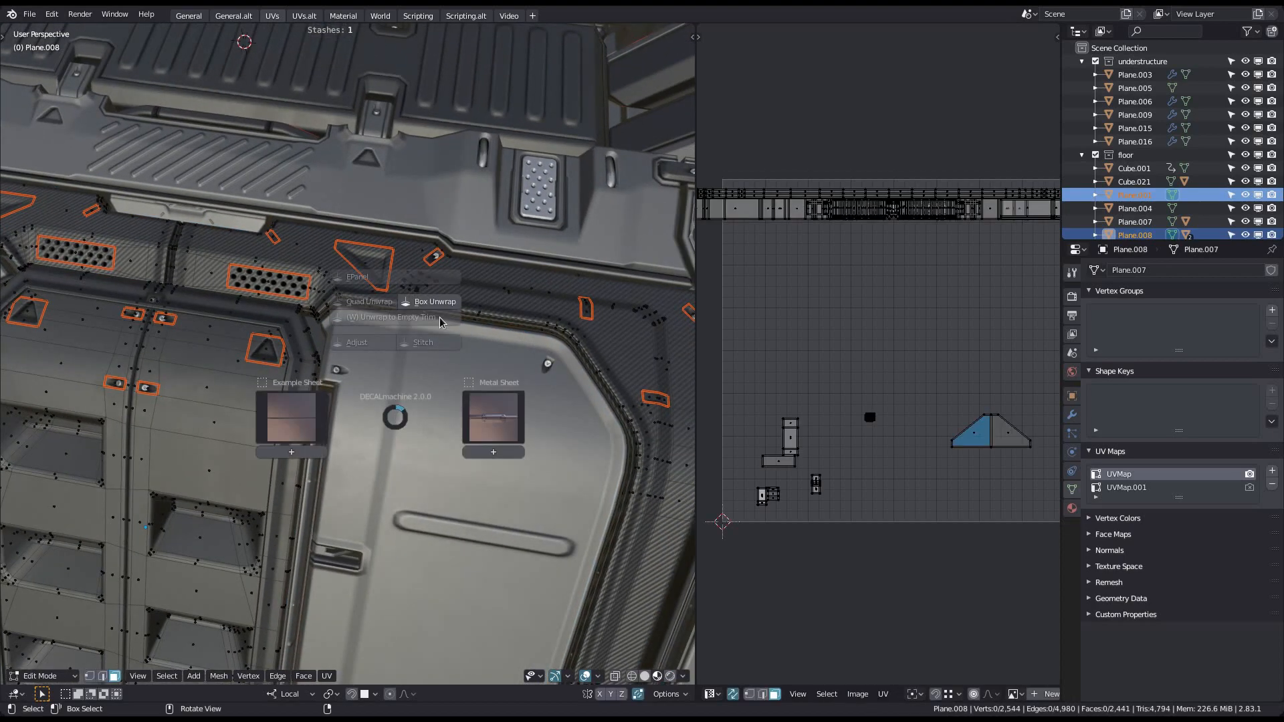
Step: Box unwrap the floor faces again, then leave and re-enter Edit Mode on the panel
left_click(437, 301)
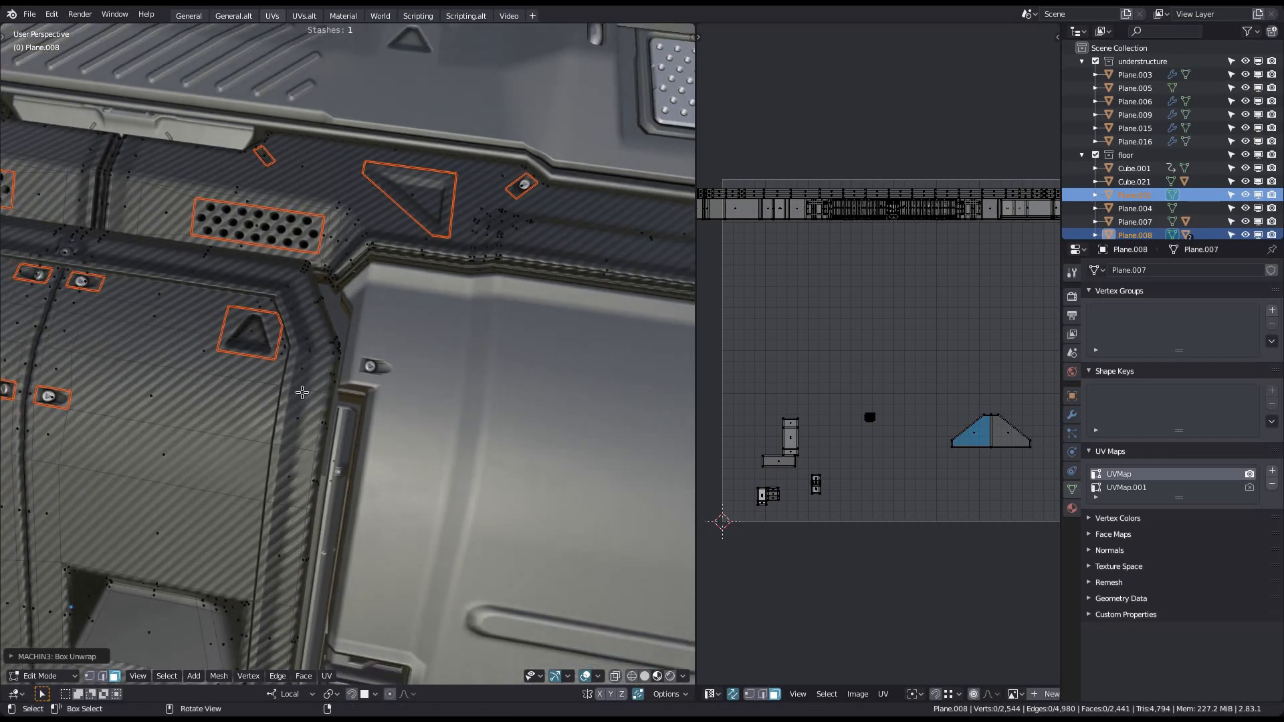
key("Tab")
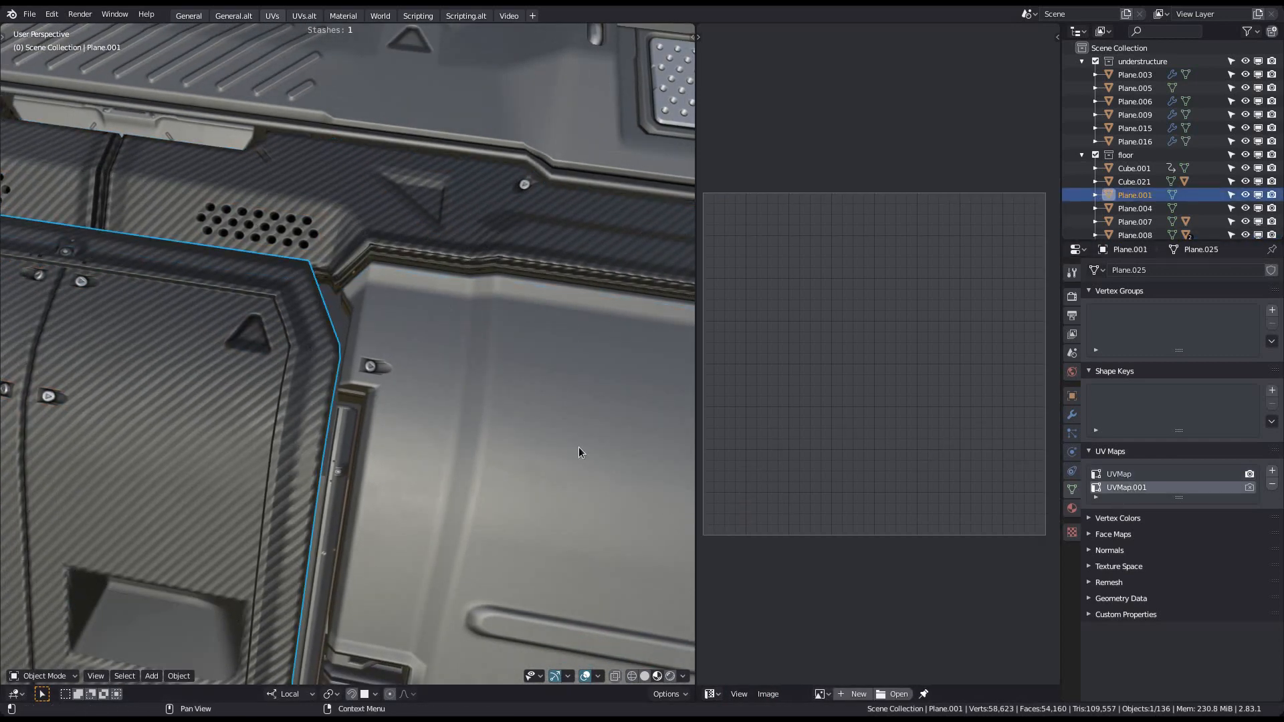
key("Tab")
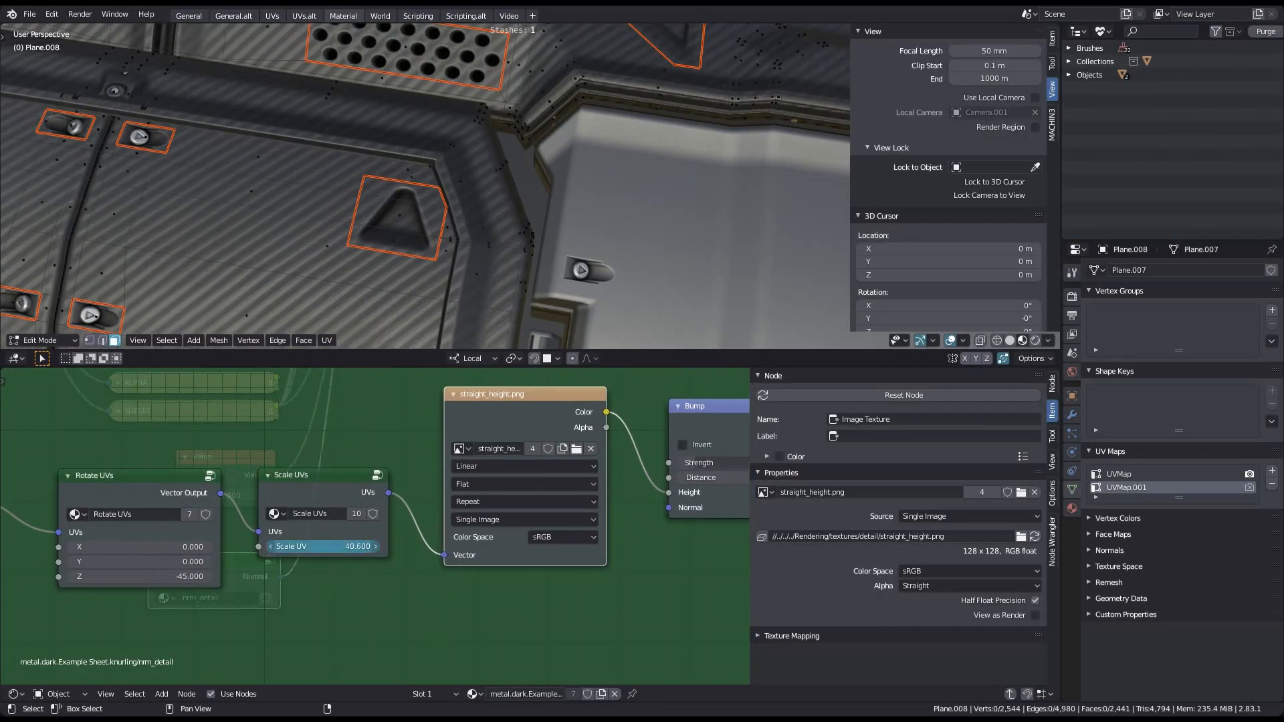
Step: Merge the Shader Editor area back into a full 3D Viewport
left_click_drag(320, 546, 368, 546)
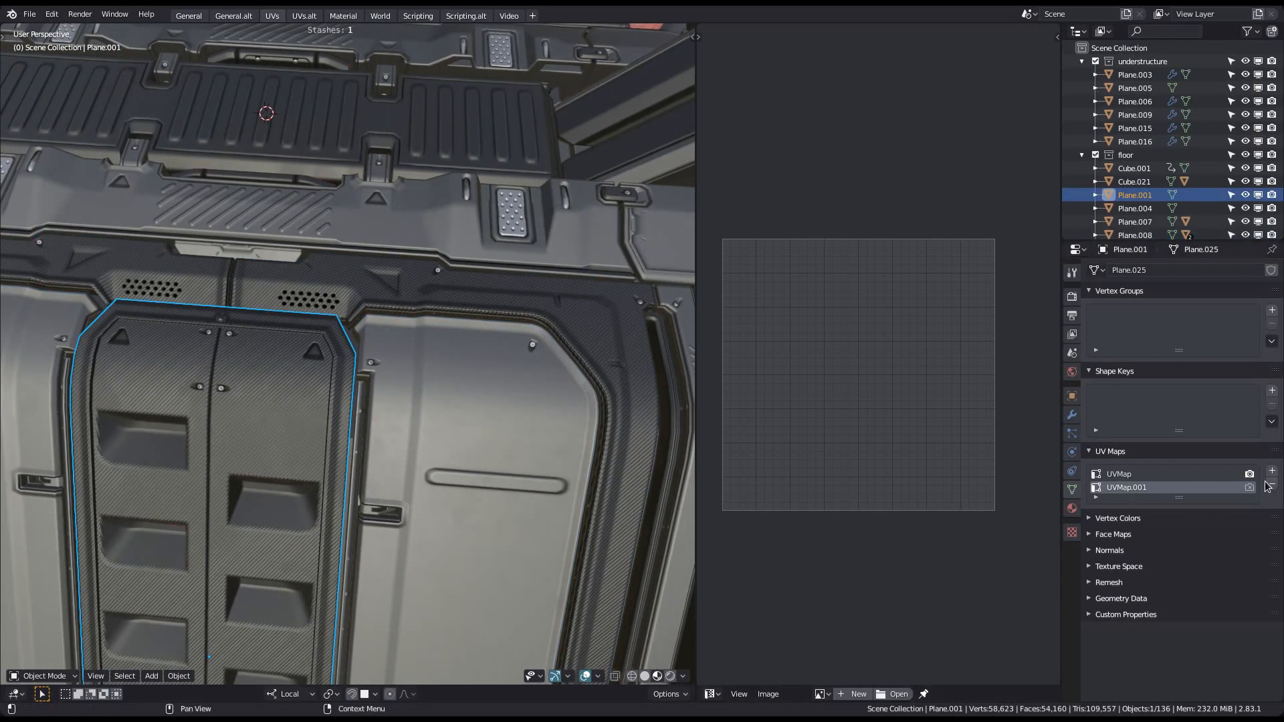
Step: Delete UVMap.001 from the floor panel's UV Maps list
left_click(1133, 235)
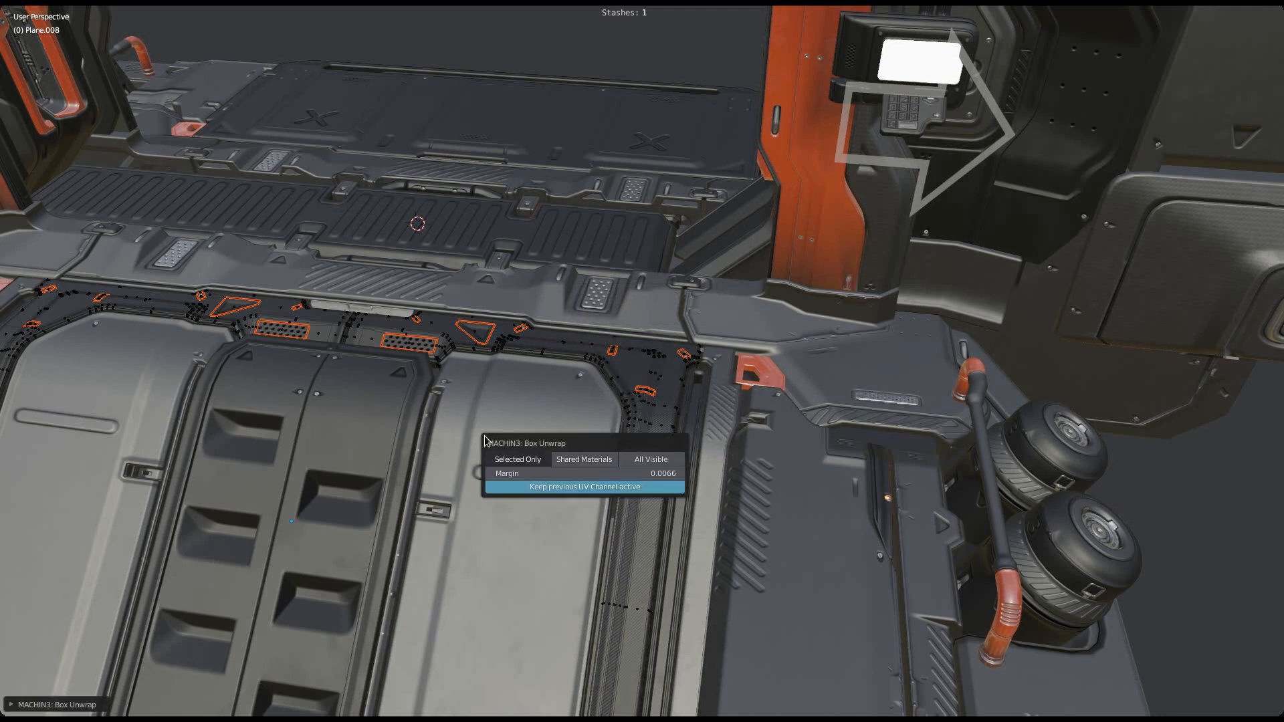
mouse_move(515, 459)
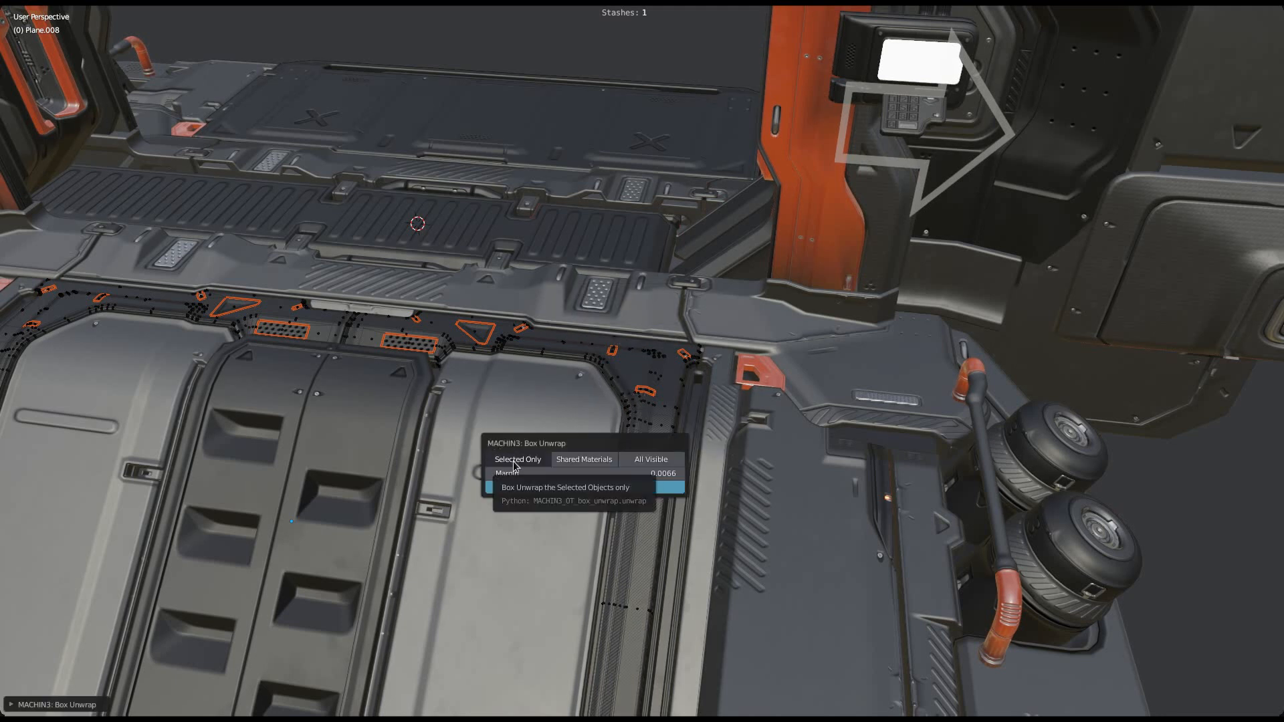
mouse_move(583, 459)
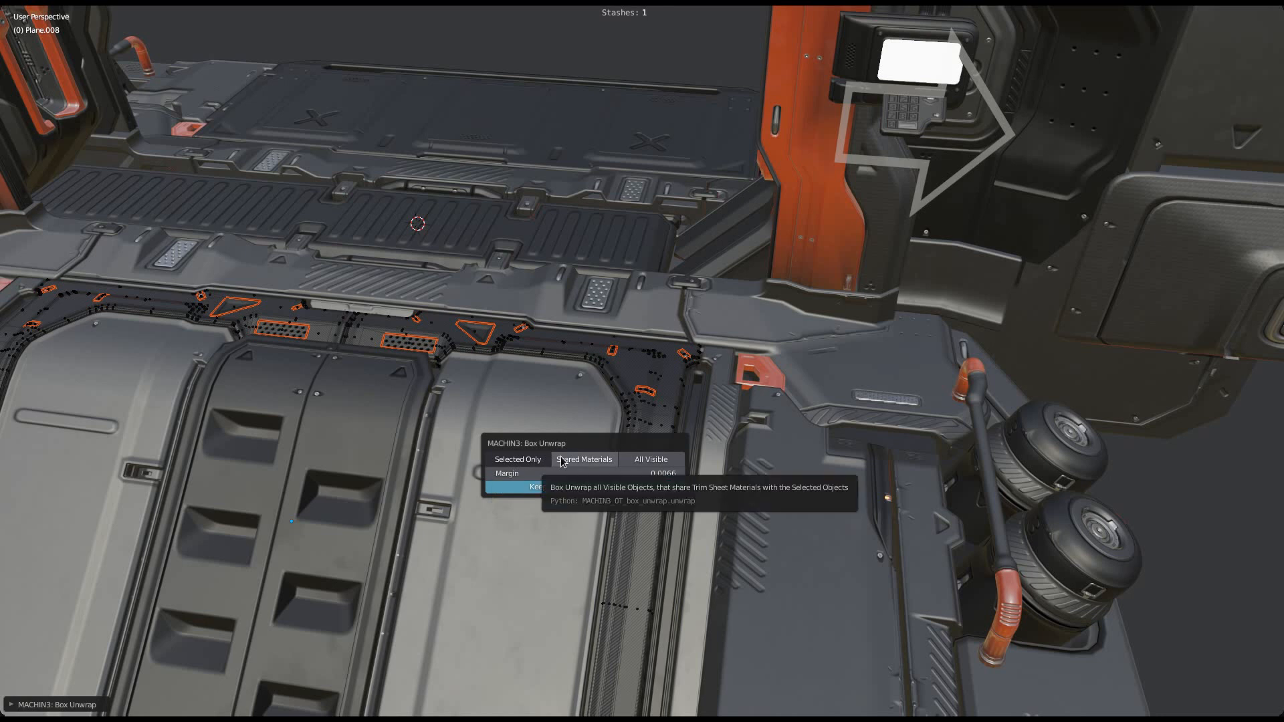
mouse_move(583, 463)
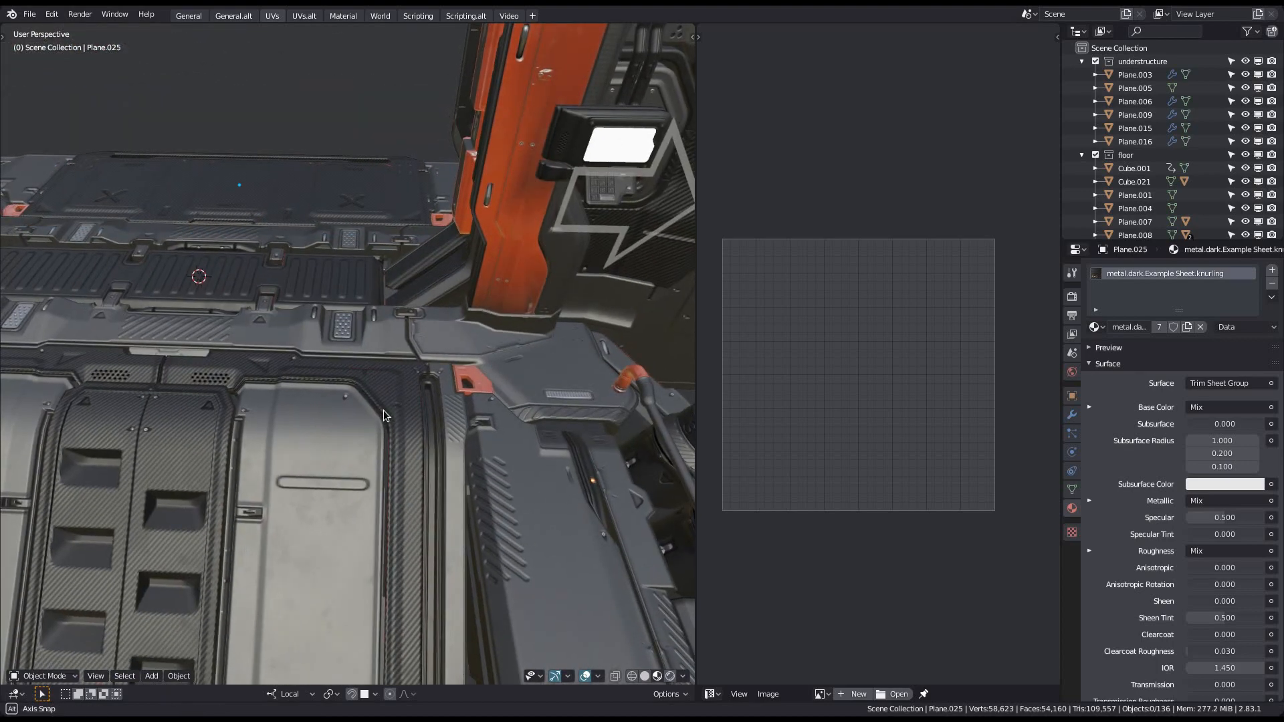
Step: Leave Edit Mode to inspect Cube.036's broad knurl stripes, then edit Plane.008 again
key("Tab")
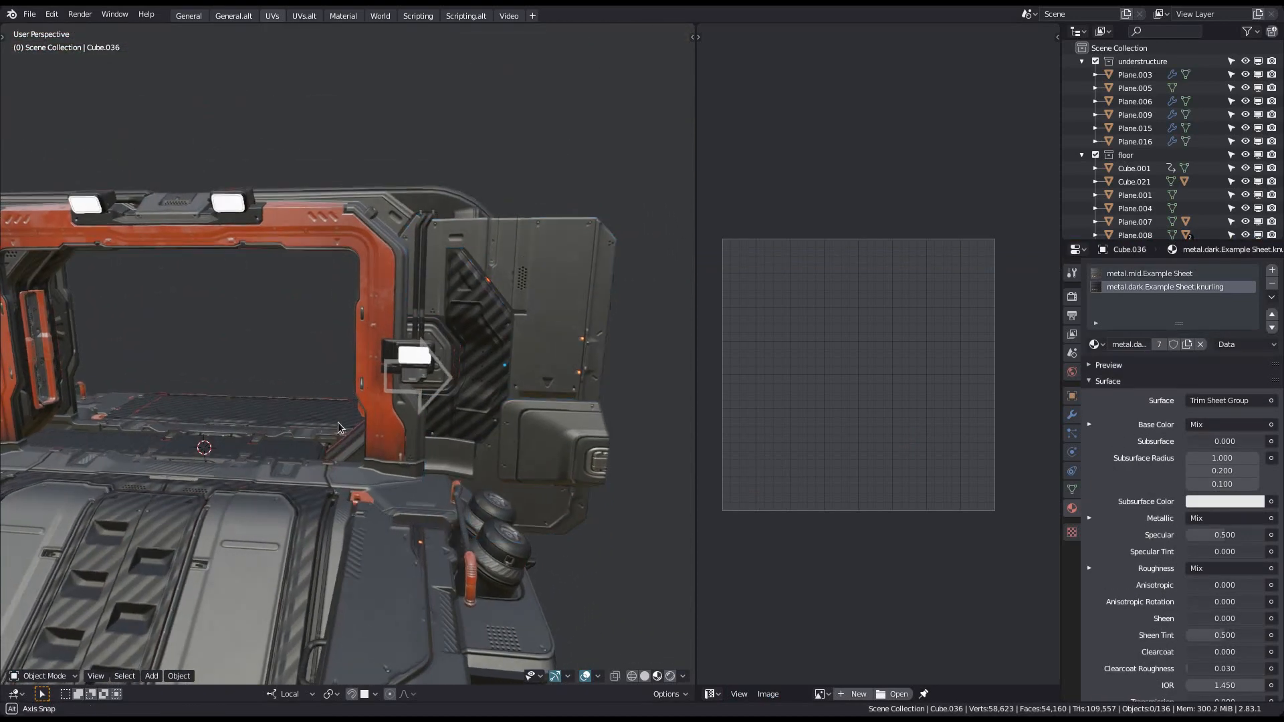
key("Tab")
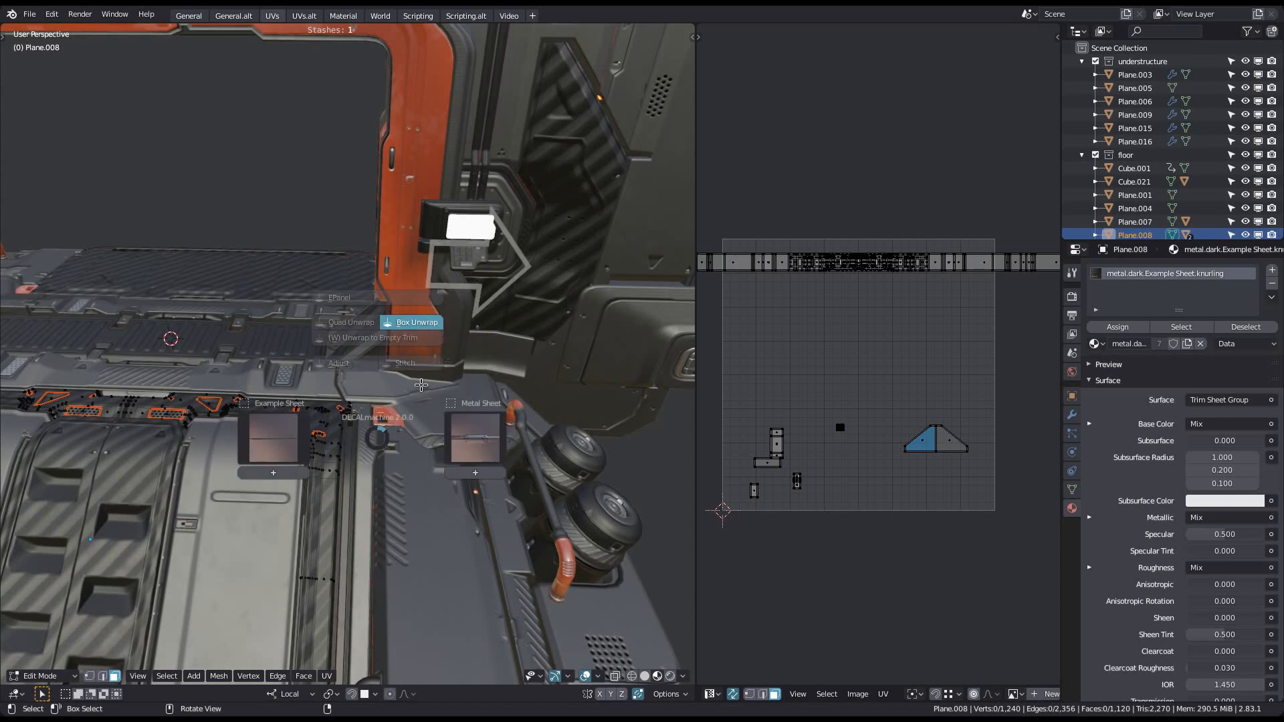
Step: Apply DECALmachine Box Unwrap to Plane.008's selected floor faces
left_click(416, 321)
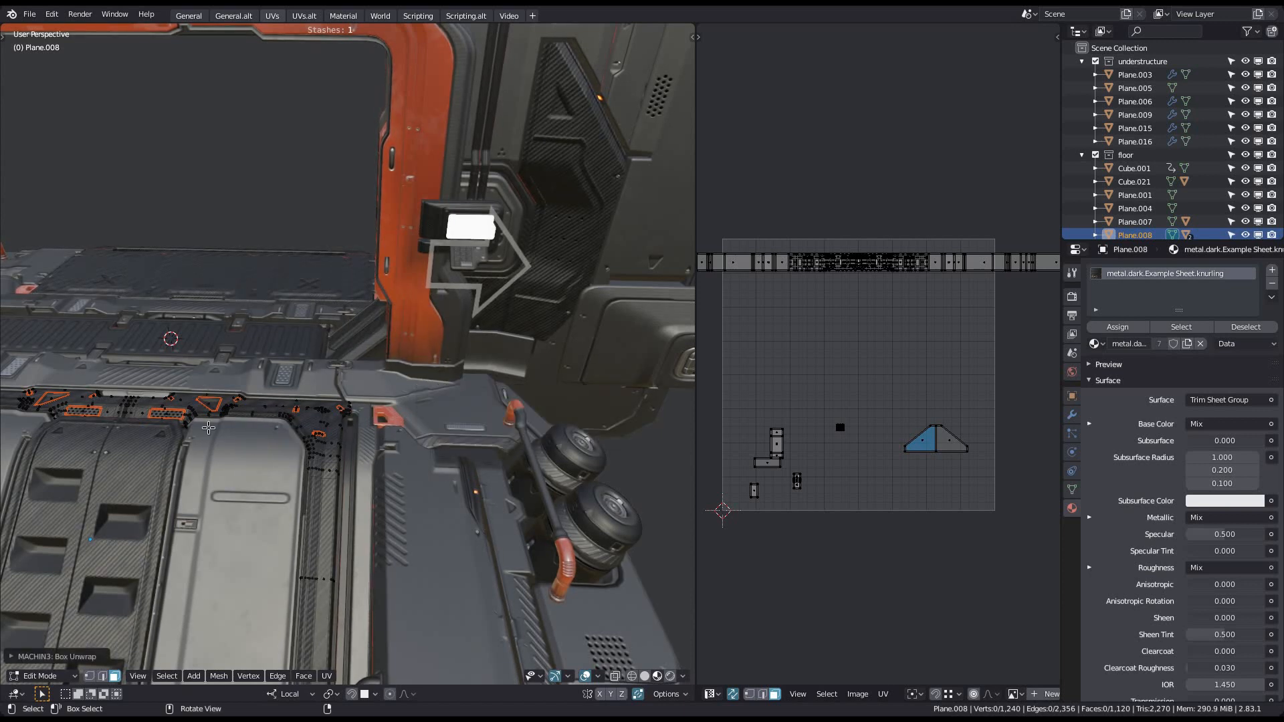